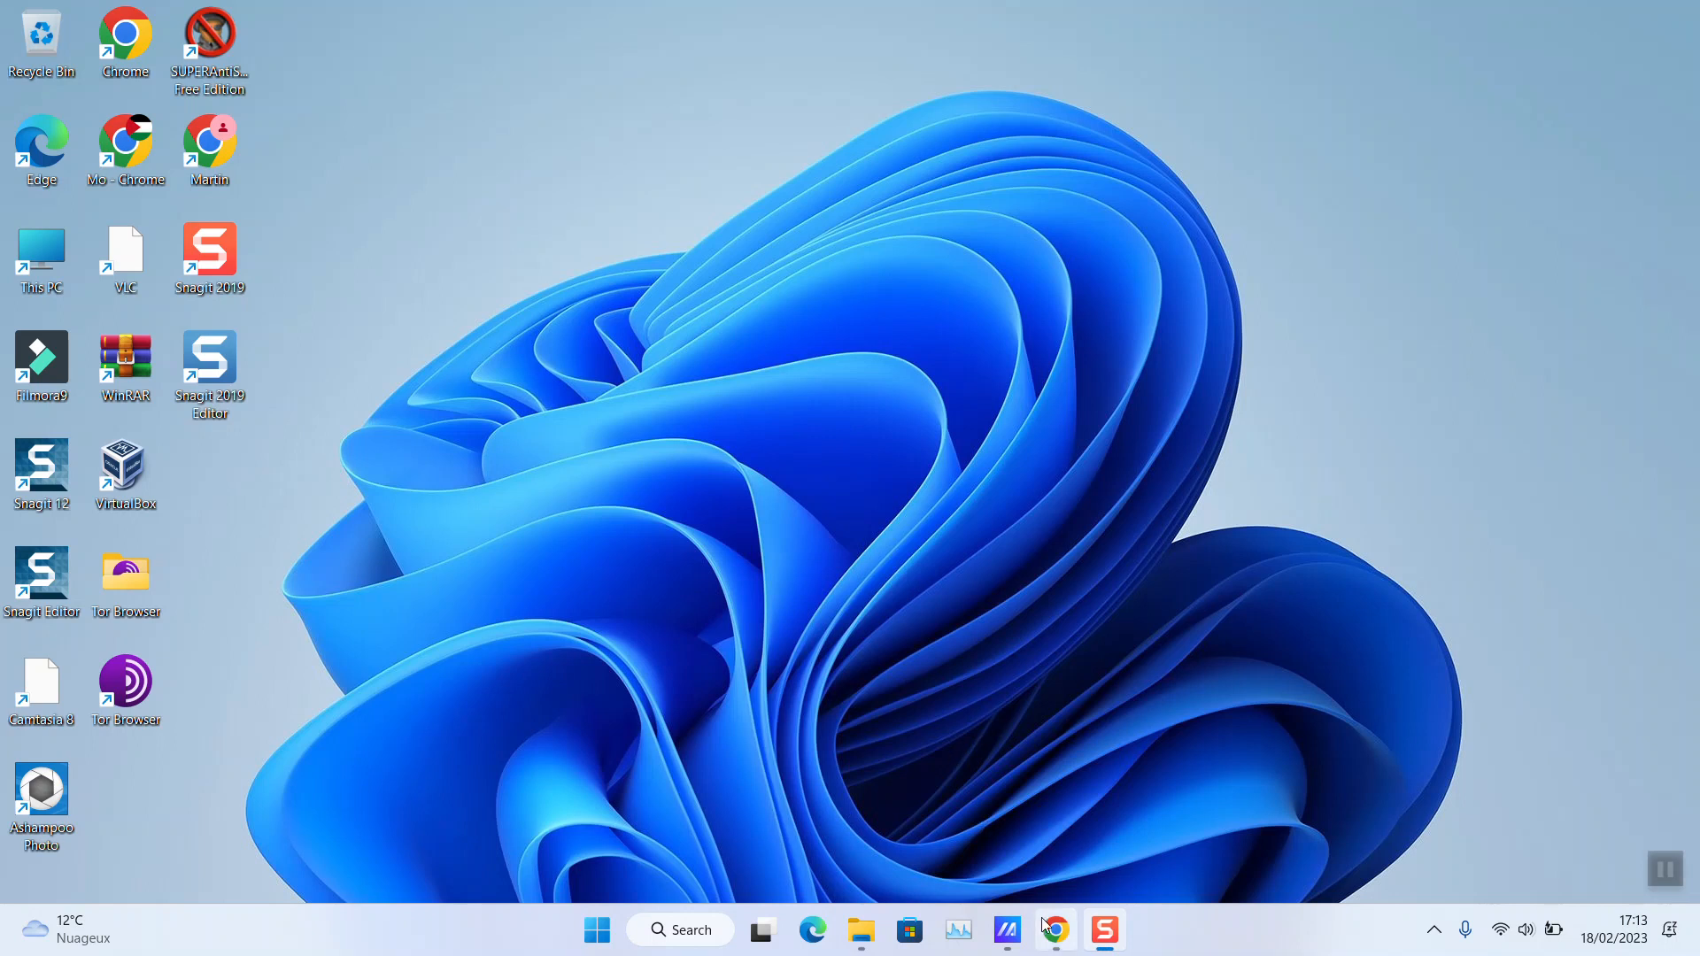
Reach the E-DAR English channel page through Chrome and the avatar menu's Your channel
click(1060, 930)
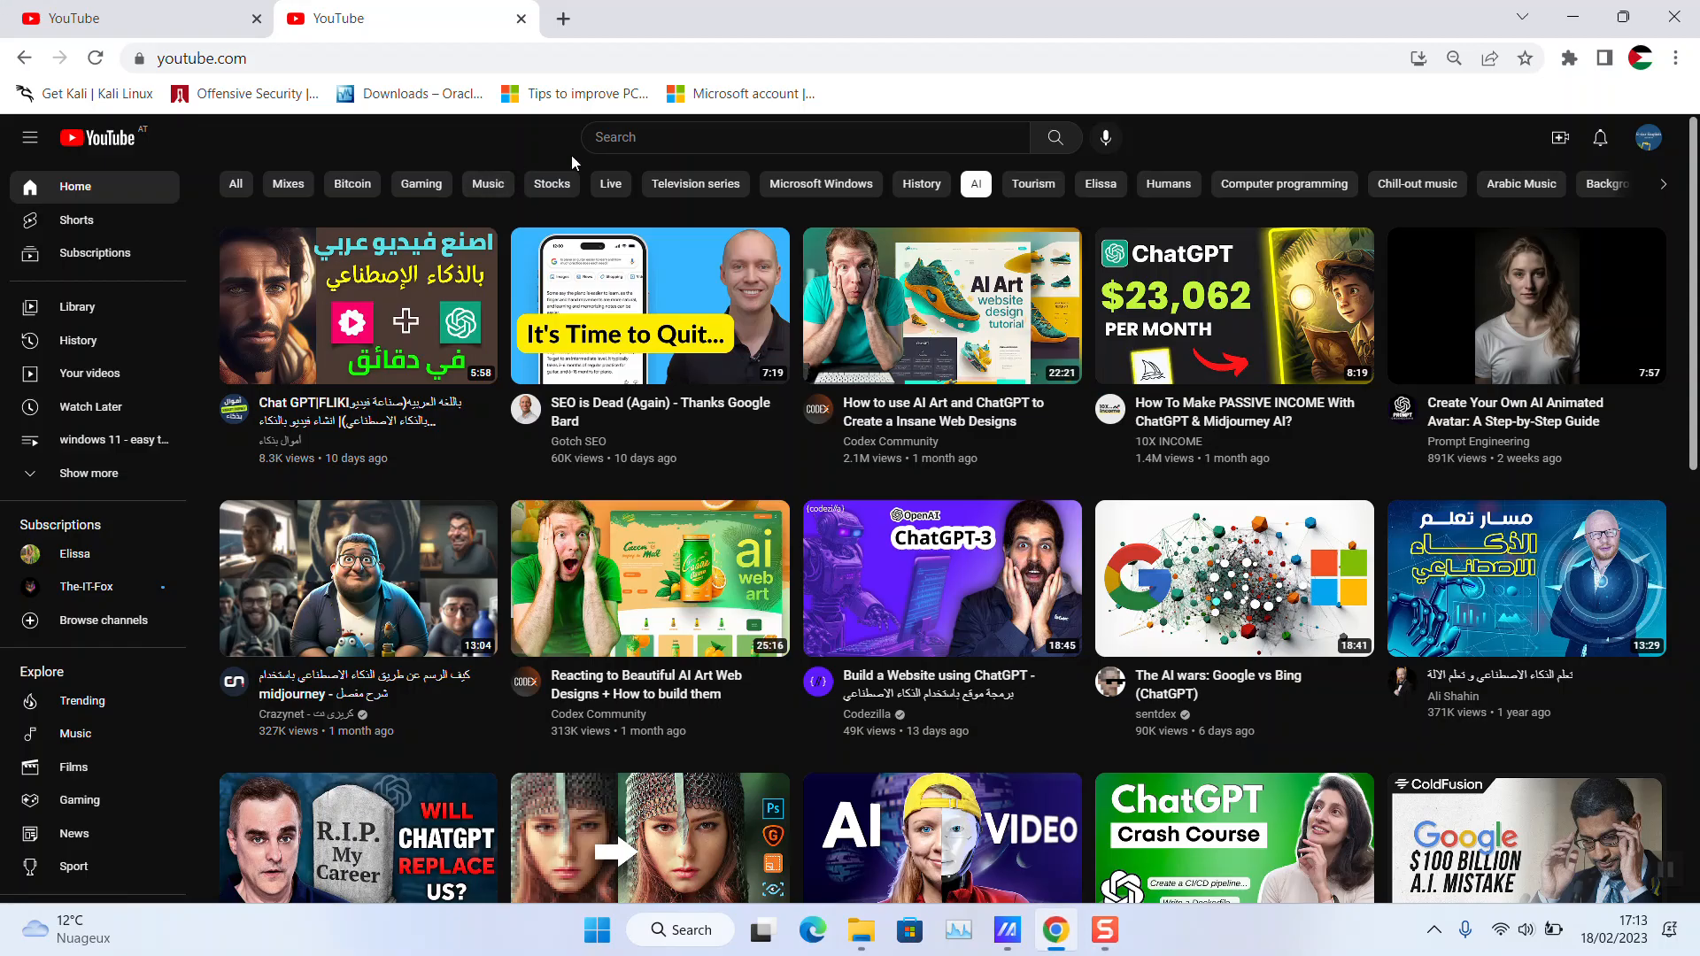
mouse_move(1649, 138)
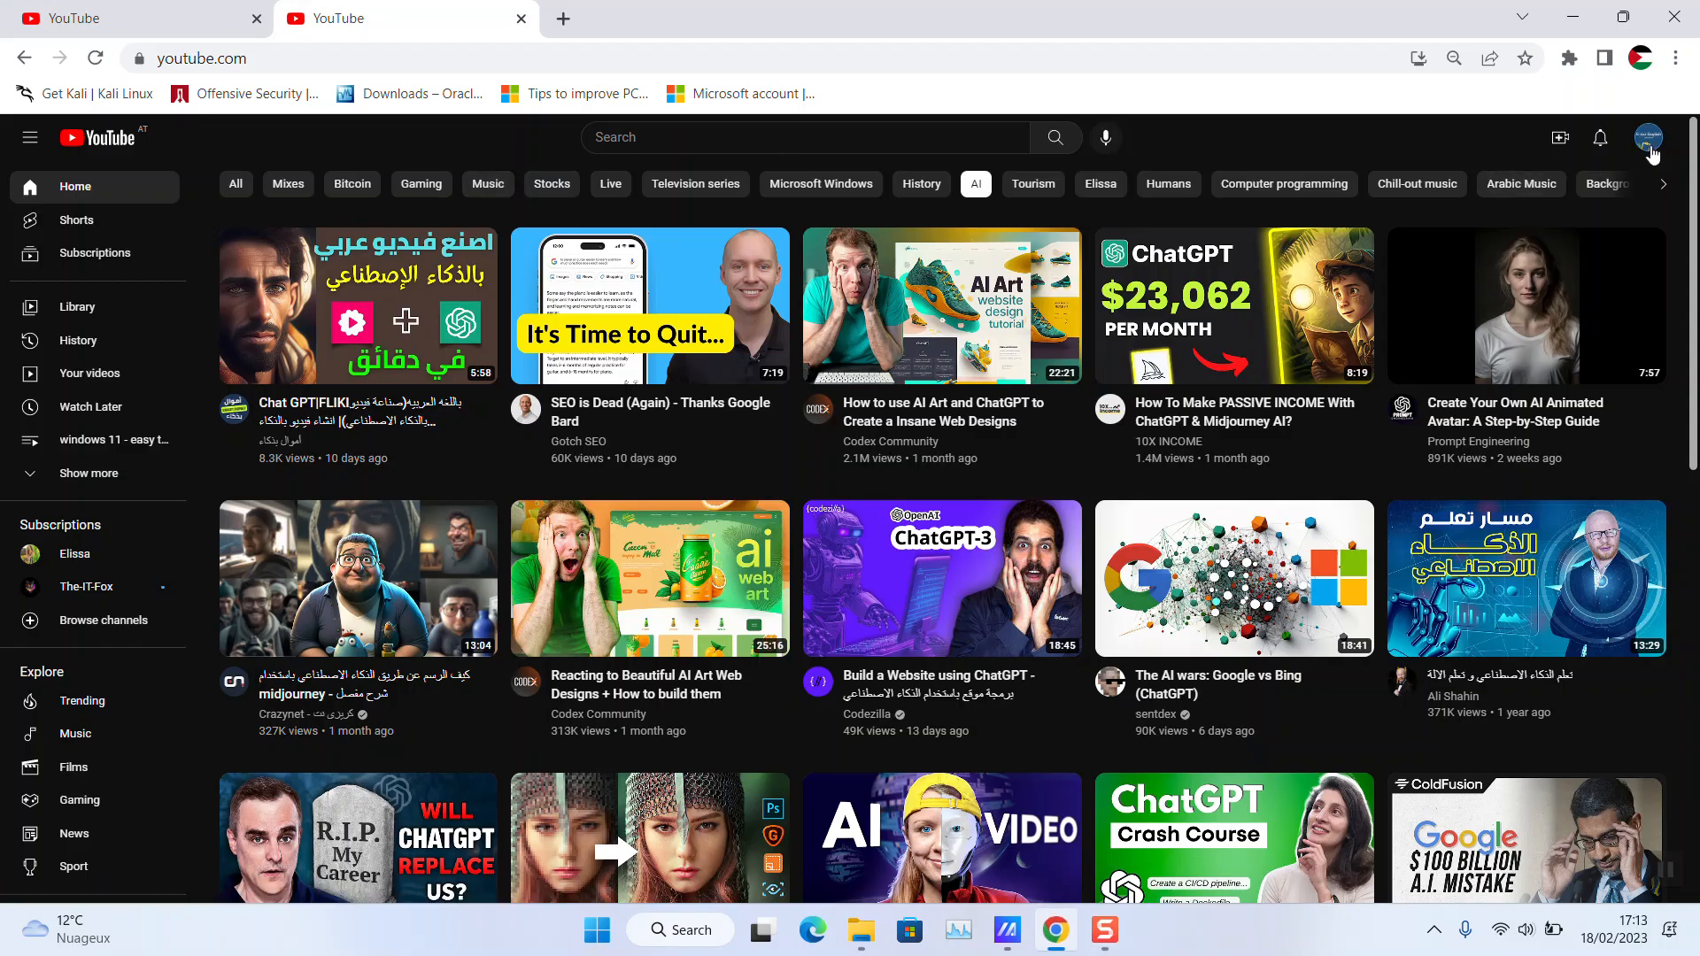
click(1649, 138)
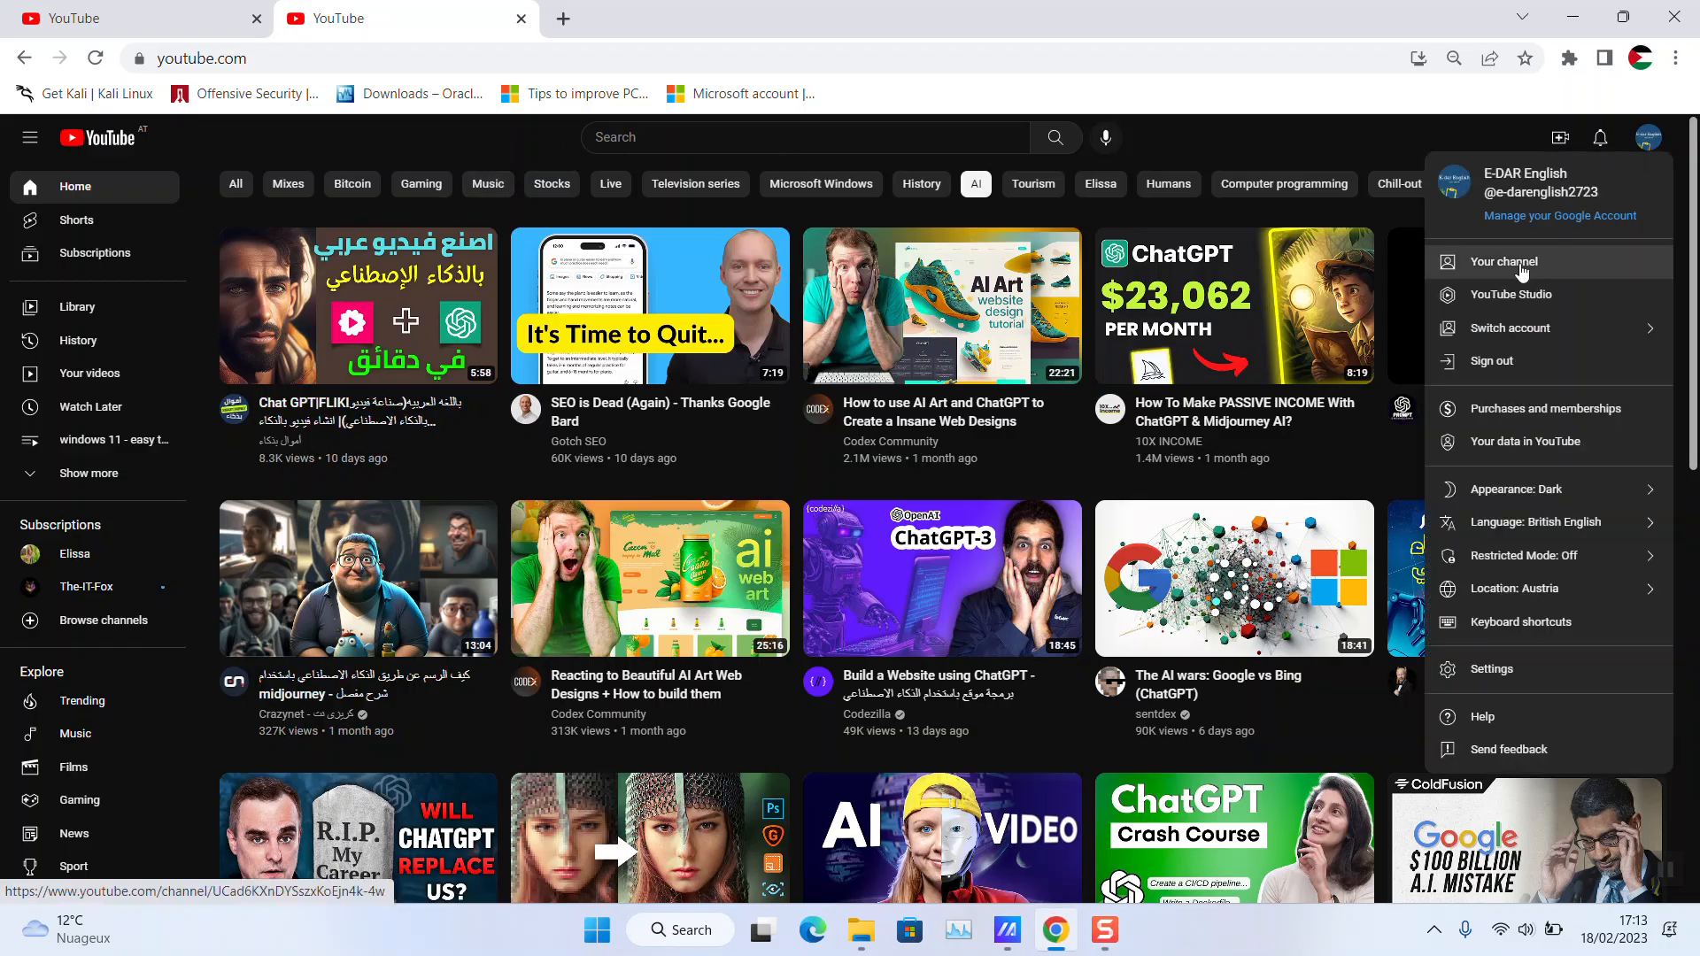
click(1504, 263)
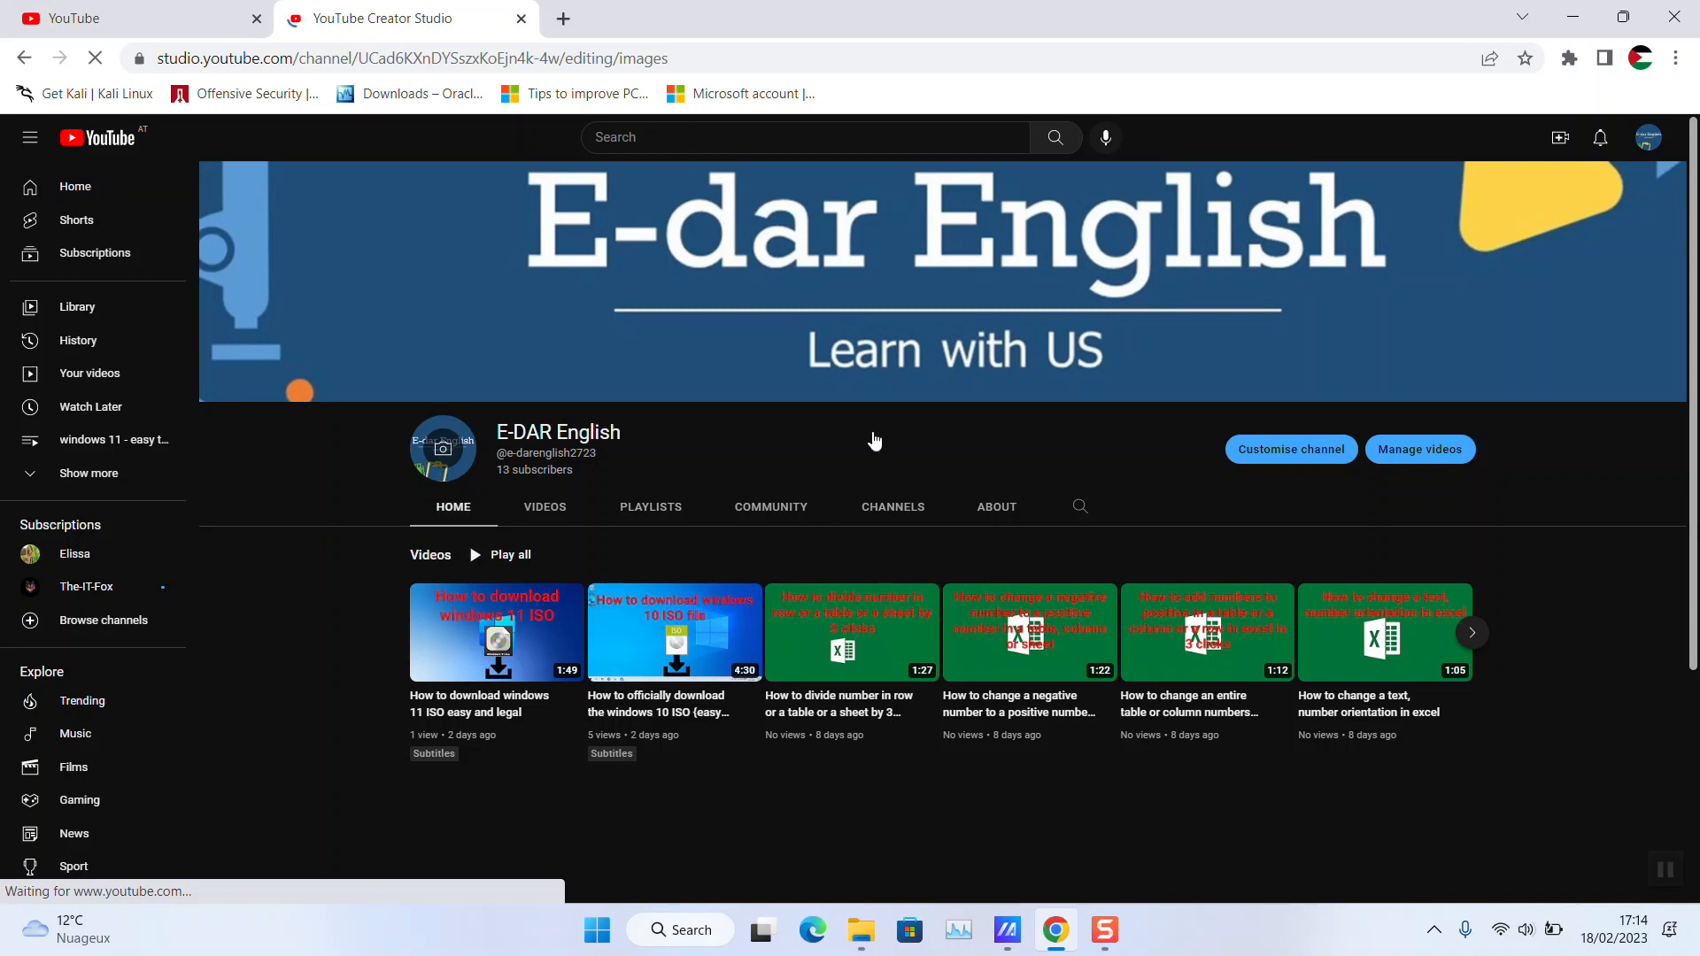
Start the Video watermark upload from Customise channel's Branding settings
click(1291, 450)
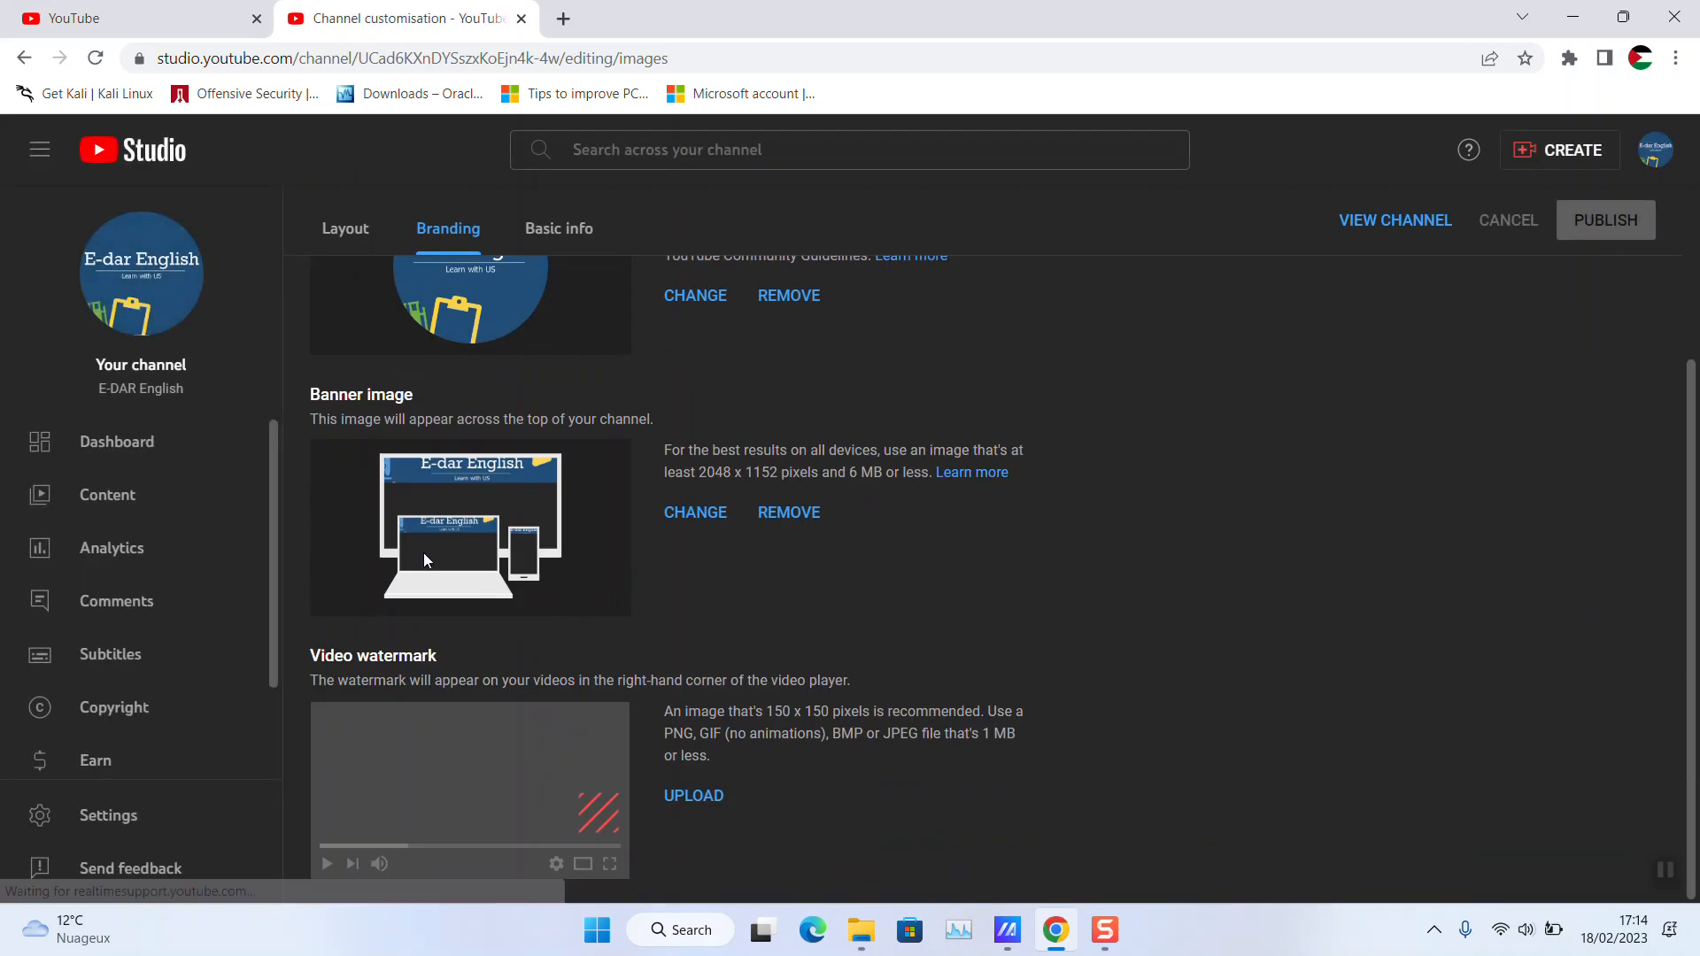
double_click(372, 655)
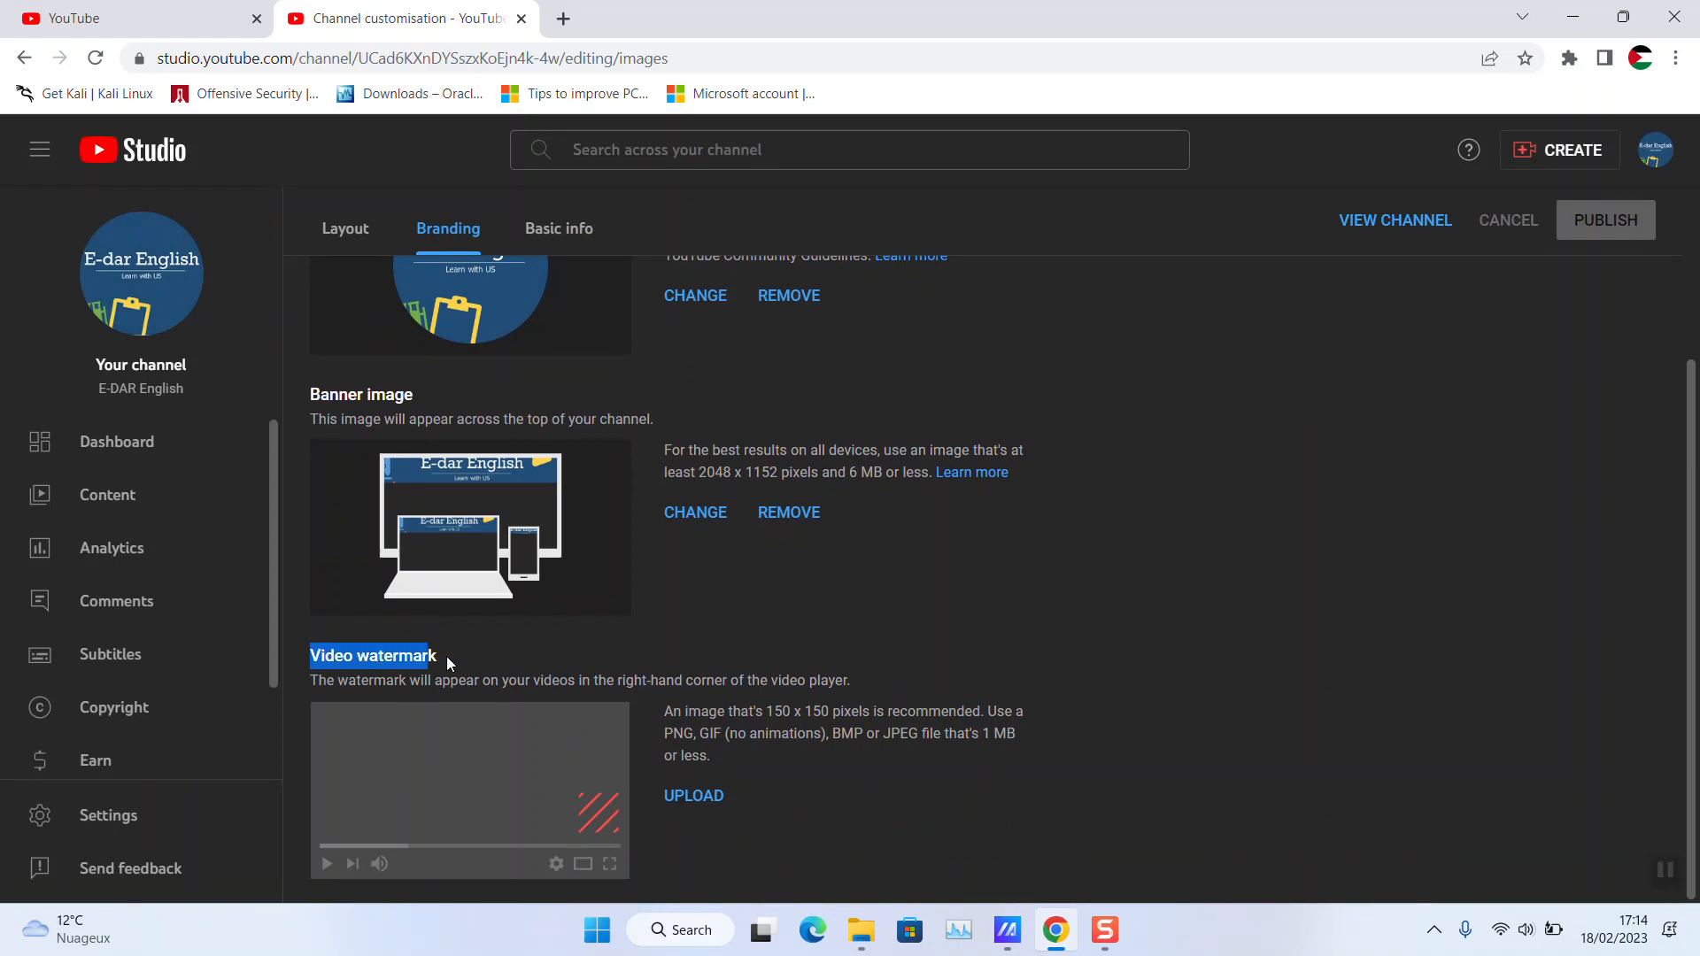
click(692, 795)
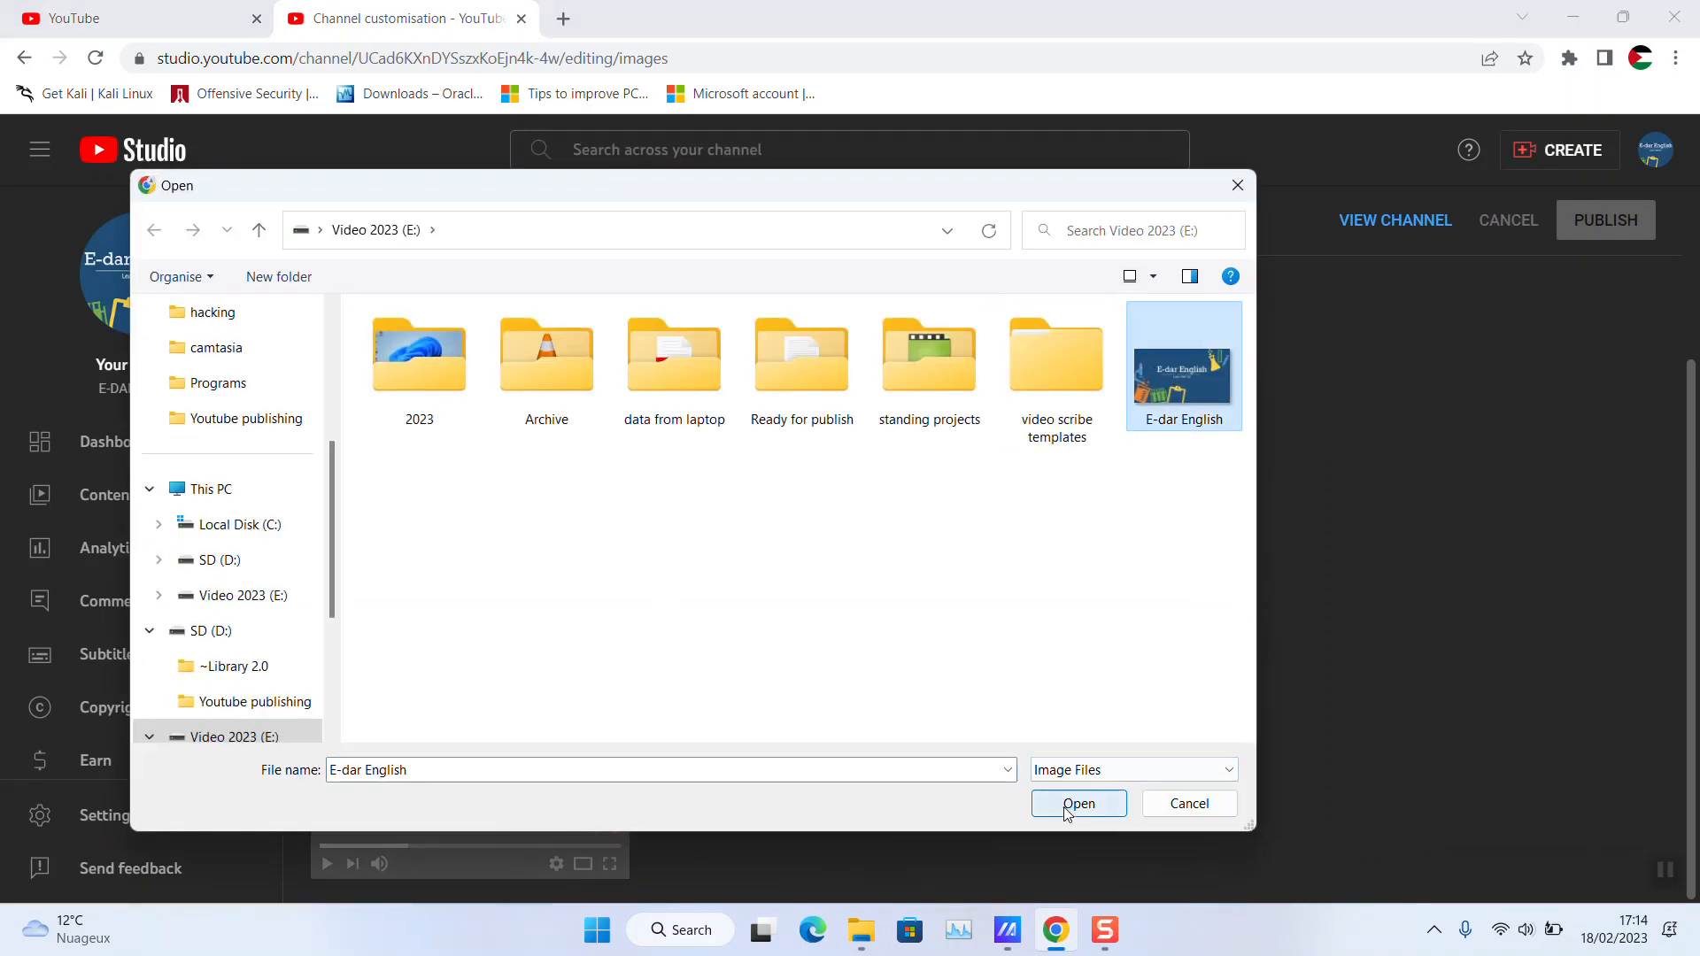
Load the E-dar English image and accept its crop area as the watermark
click(1079, 804)
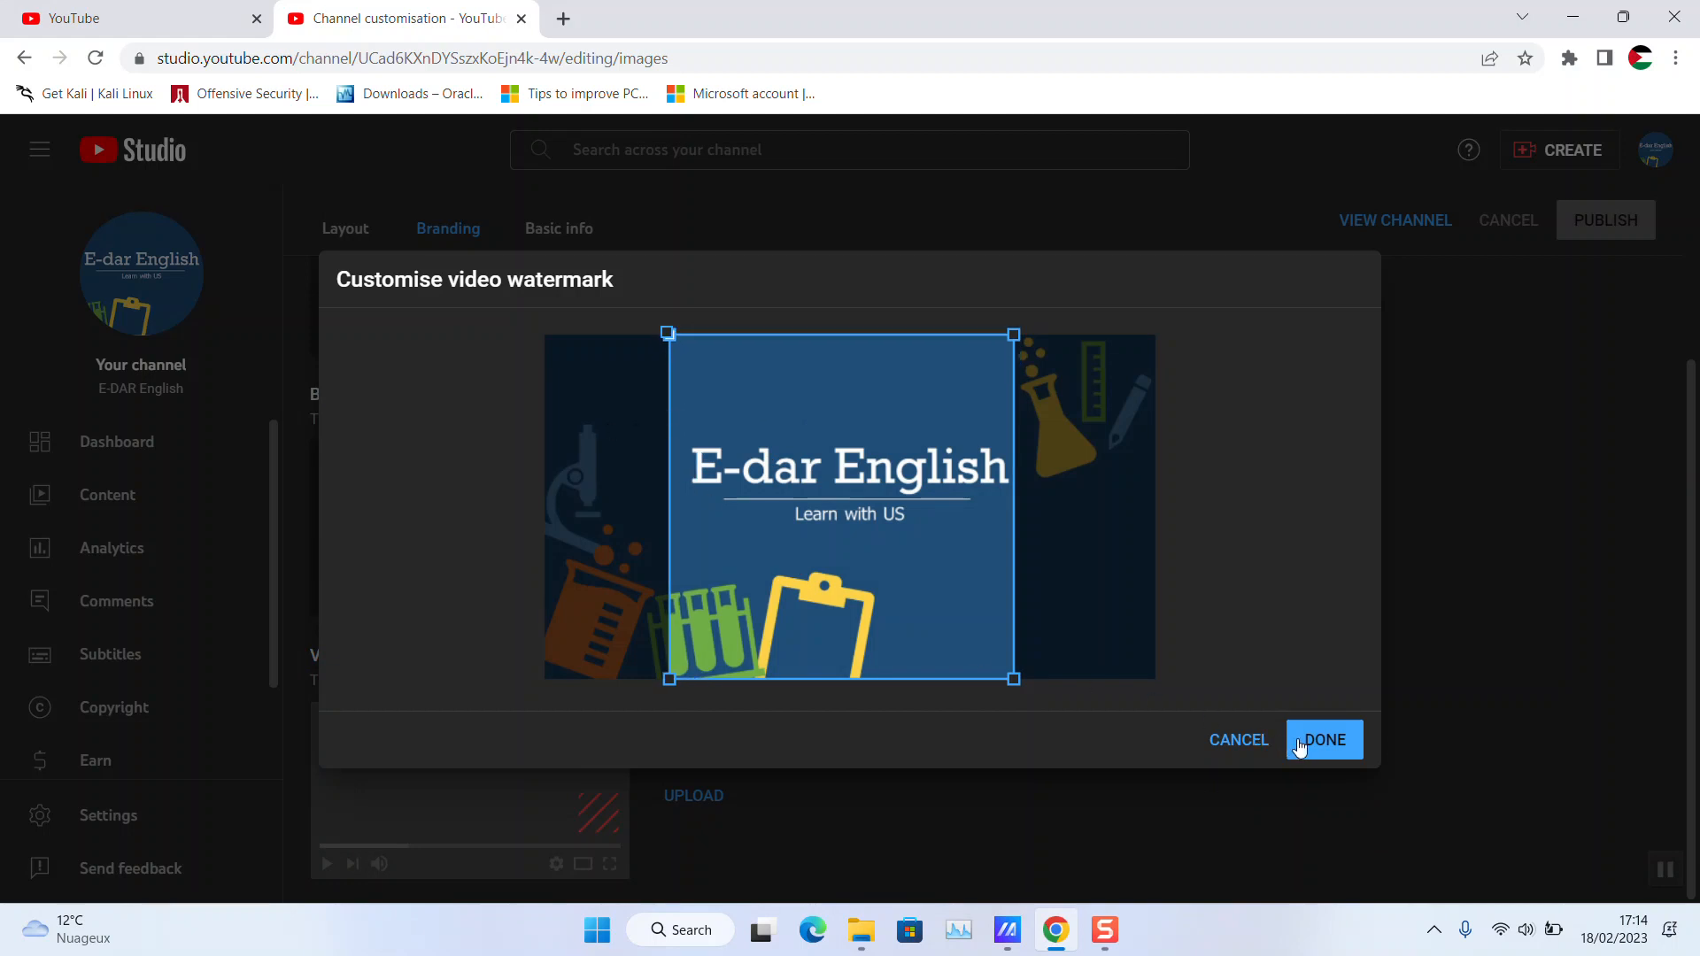
click(1325, 741)
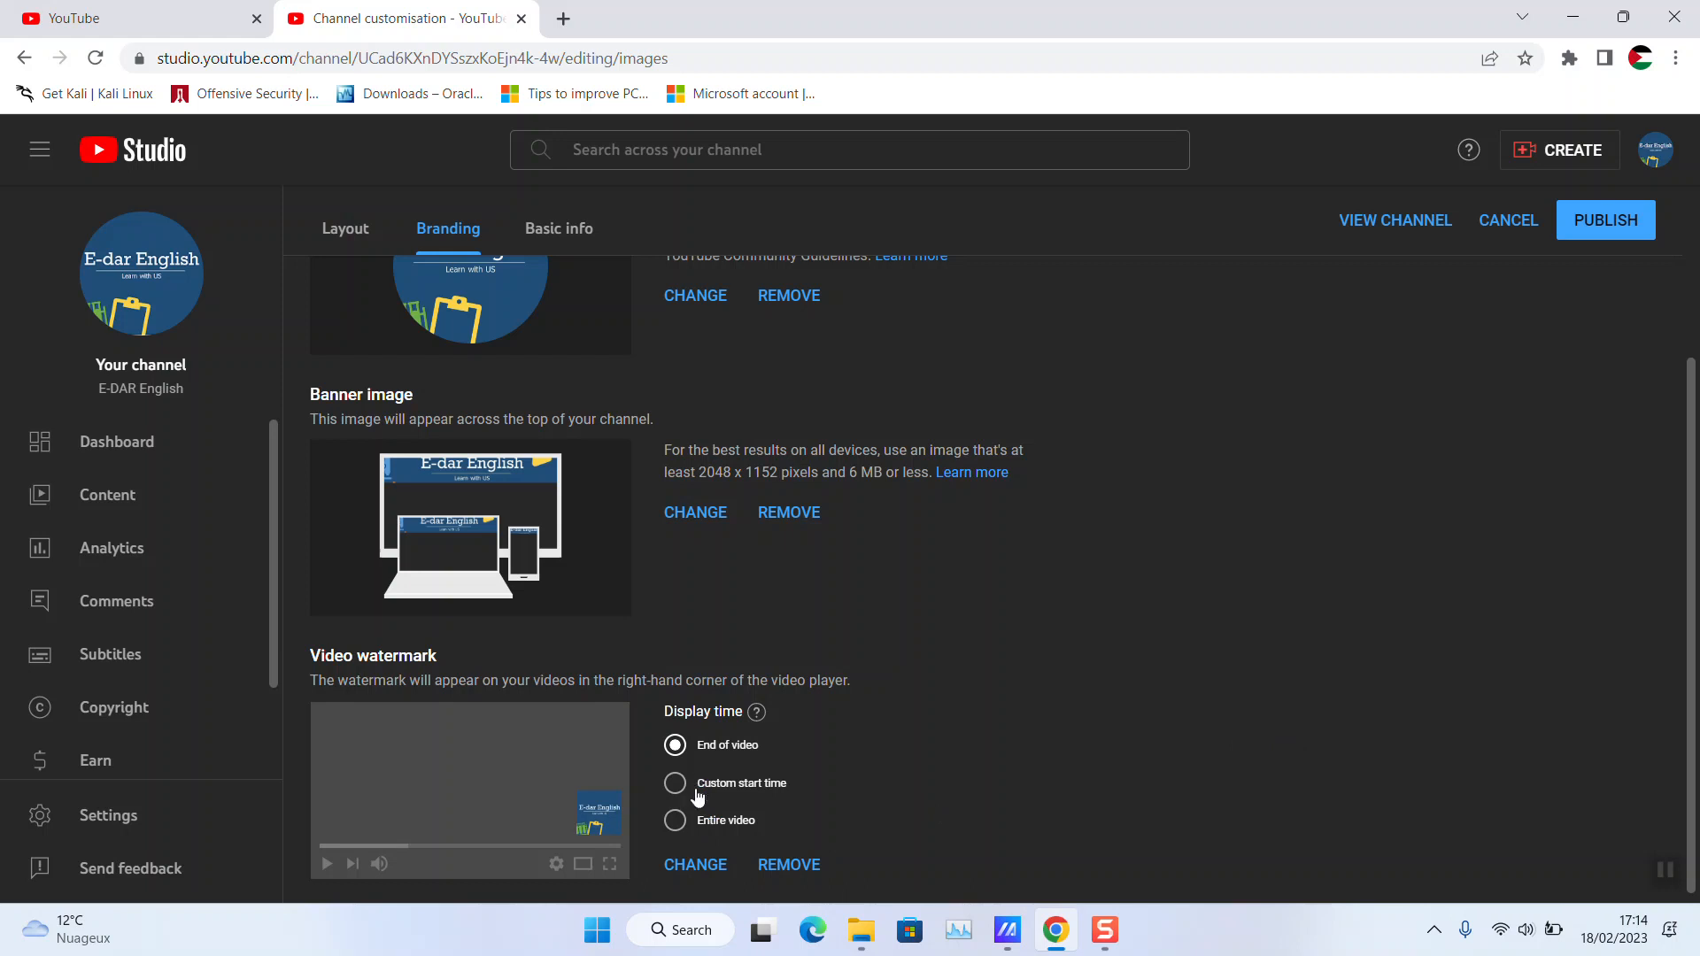
mouse_move(703, 847)
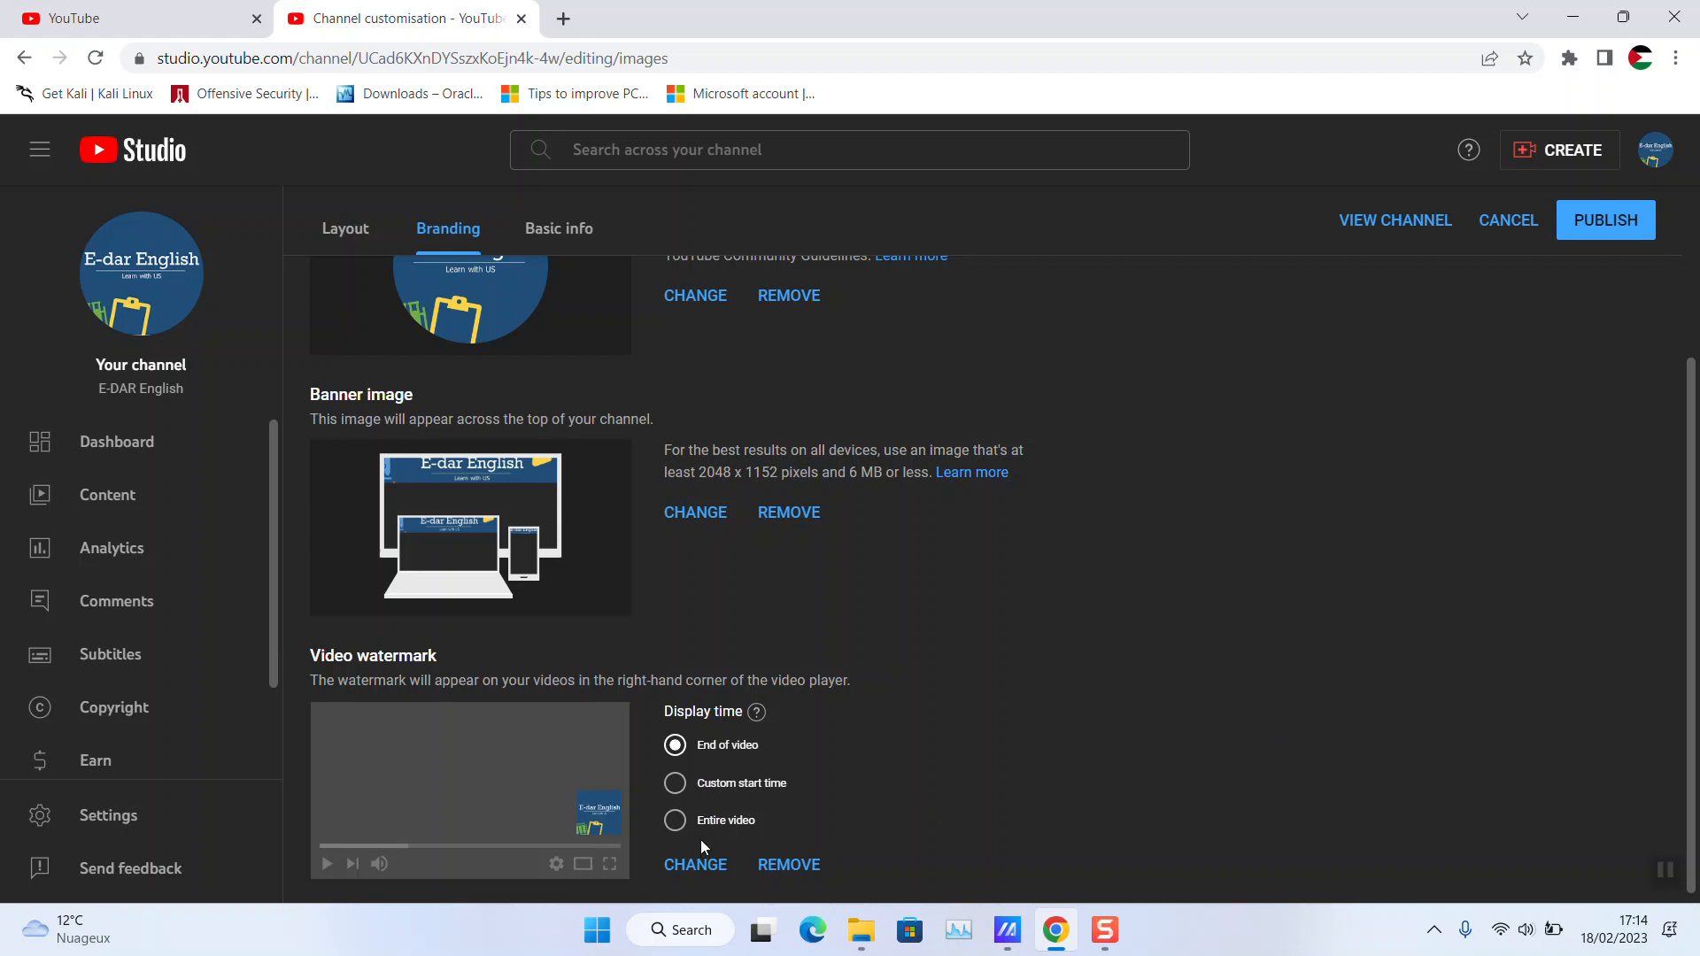
mouse_move(1035, 558)
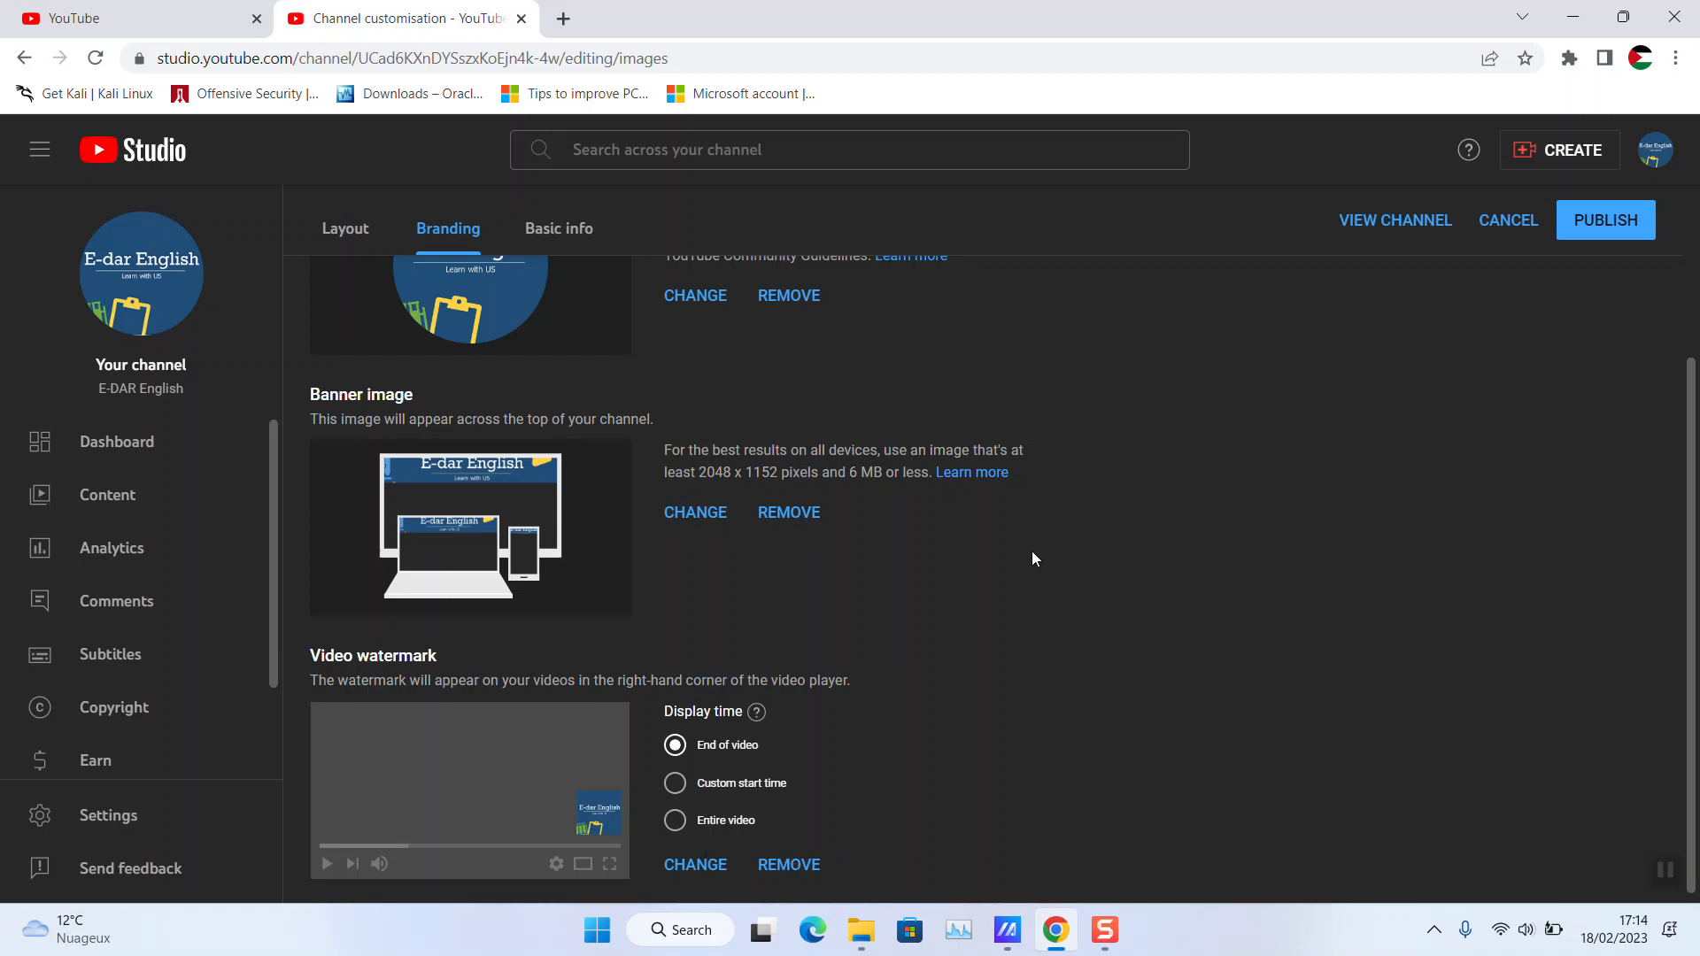
Publish the watermark, then return to the Studio dashboard via the avatar menu
click(1604, 220)
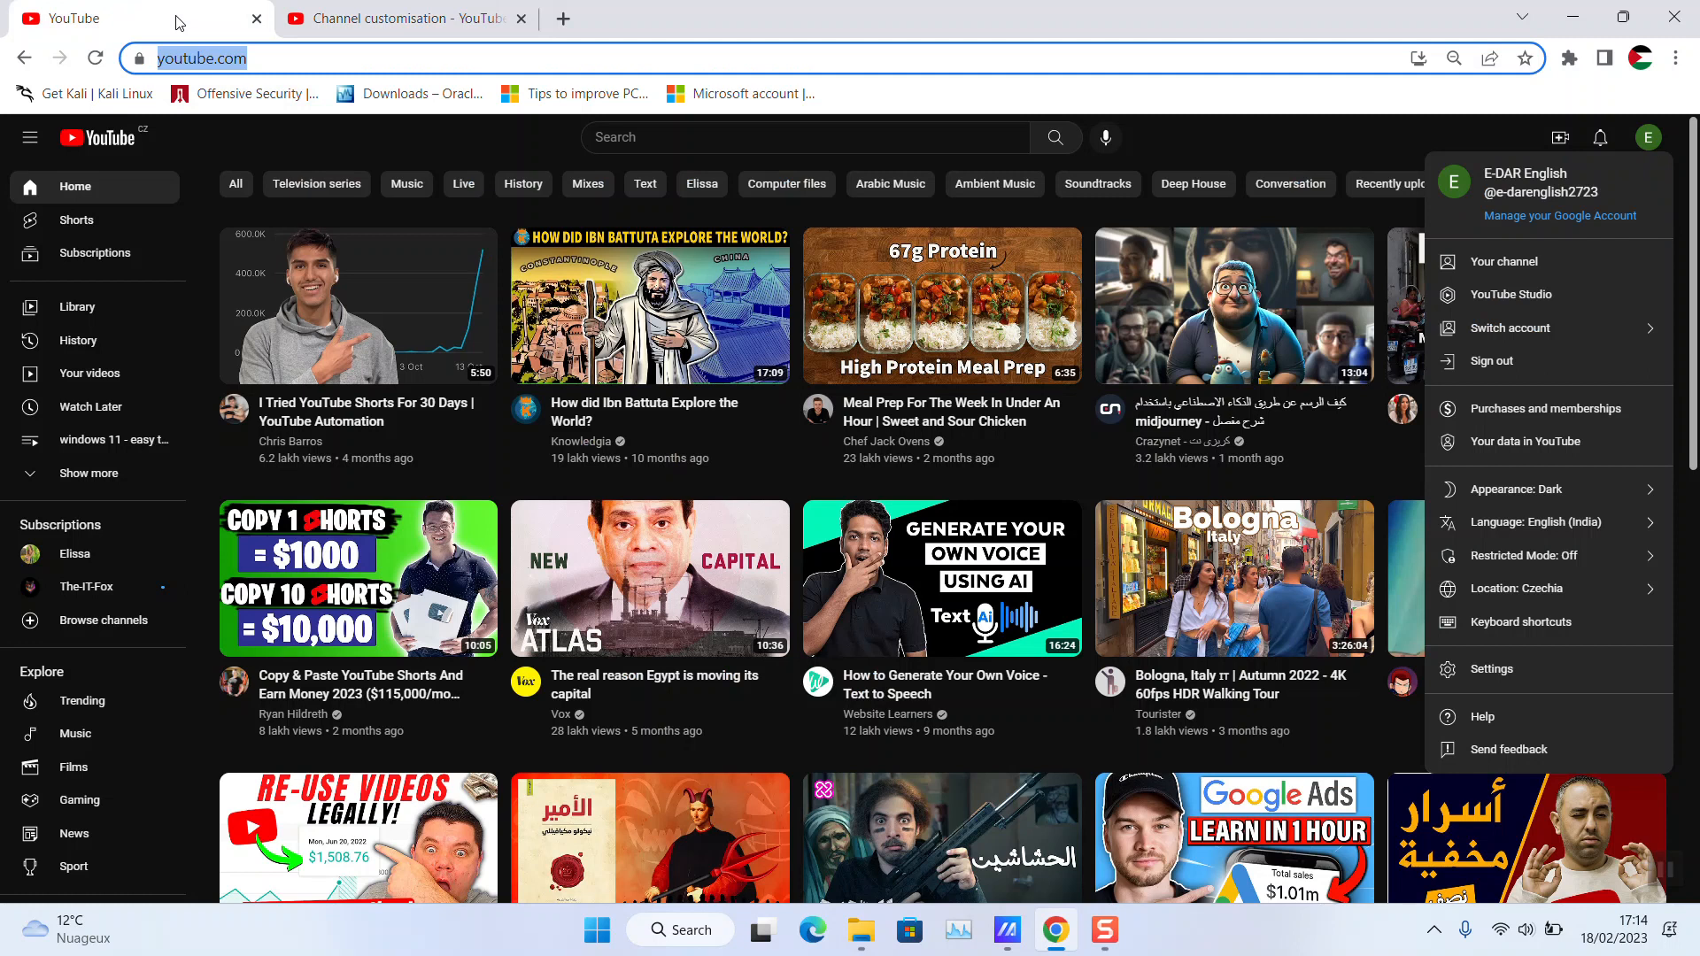
mouse_move(1548, 294)
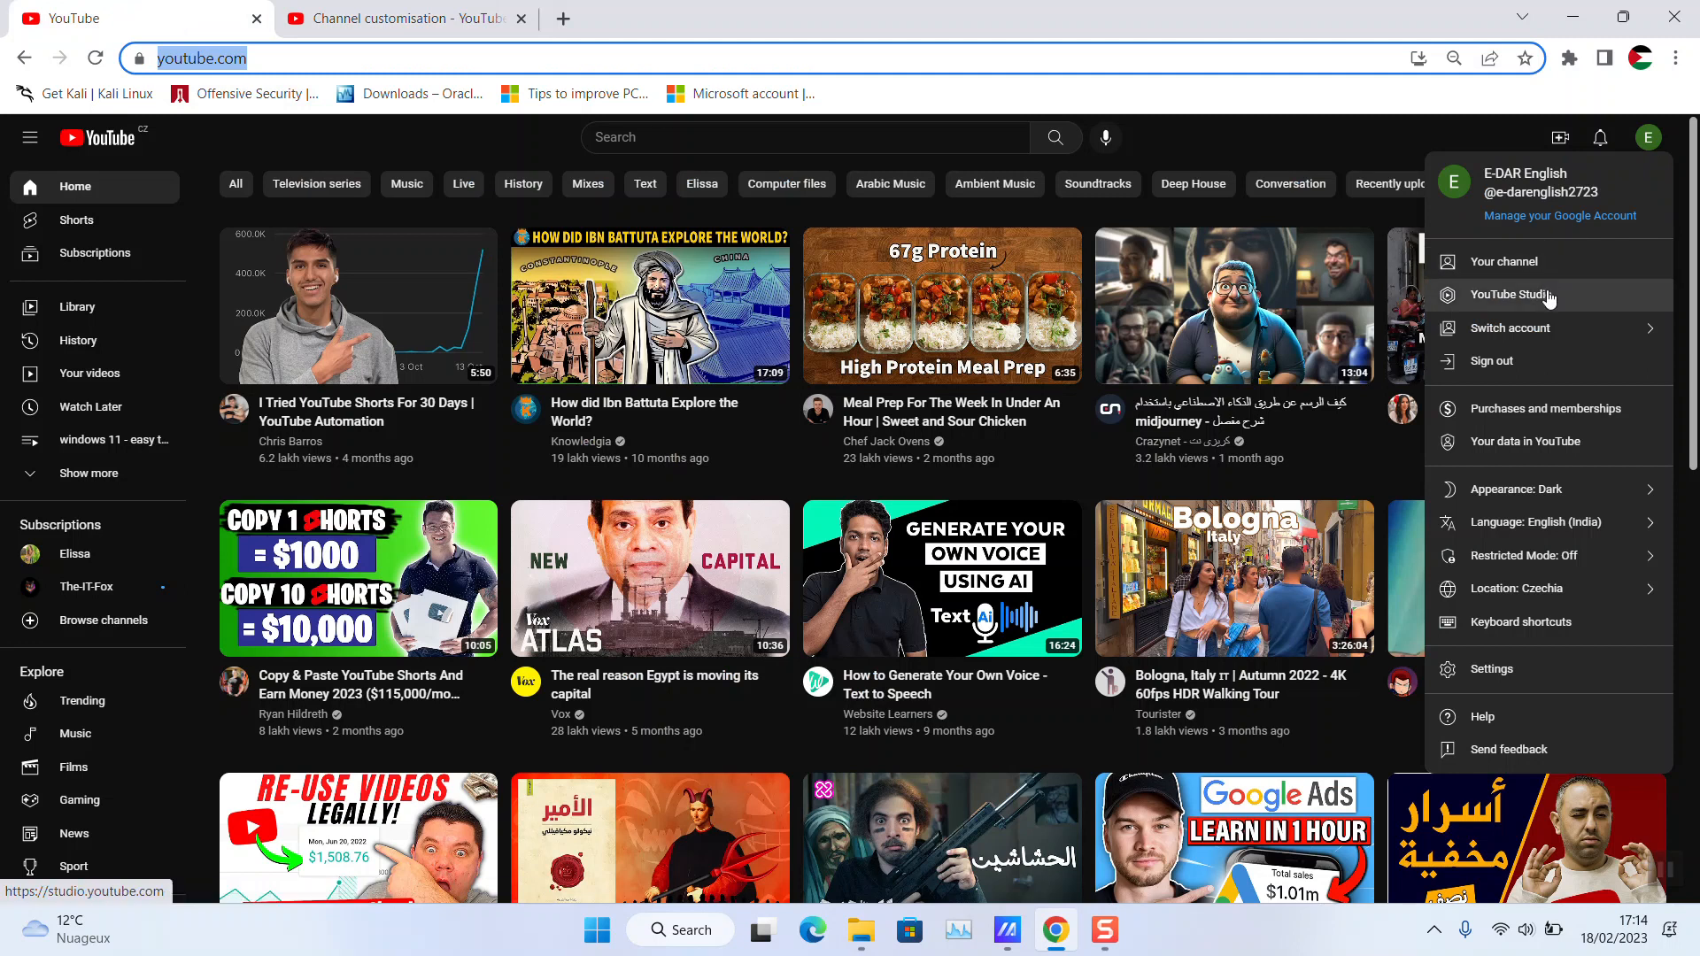
click(1511, 294)
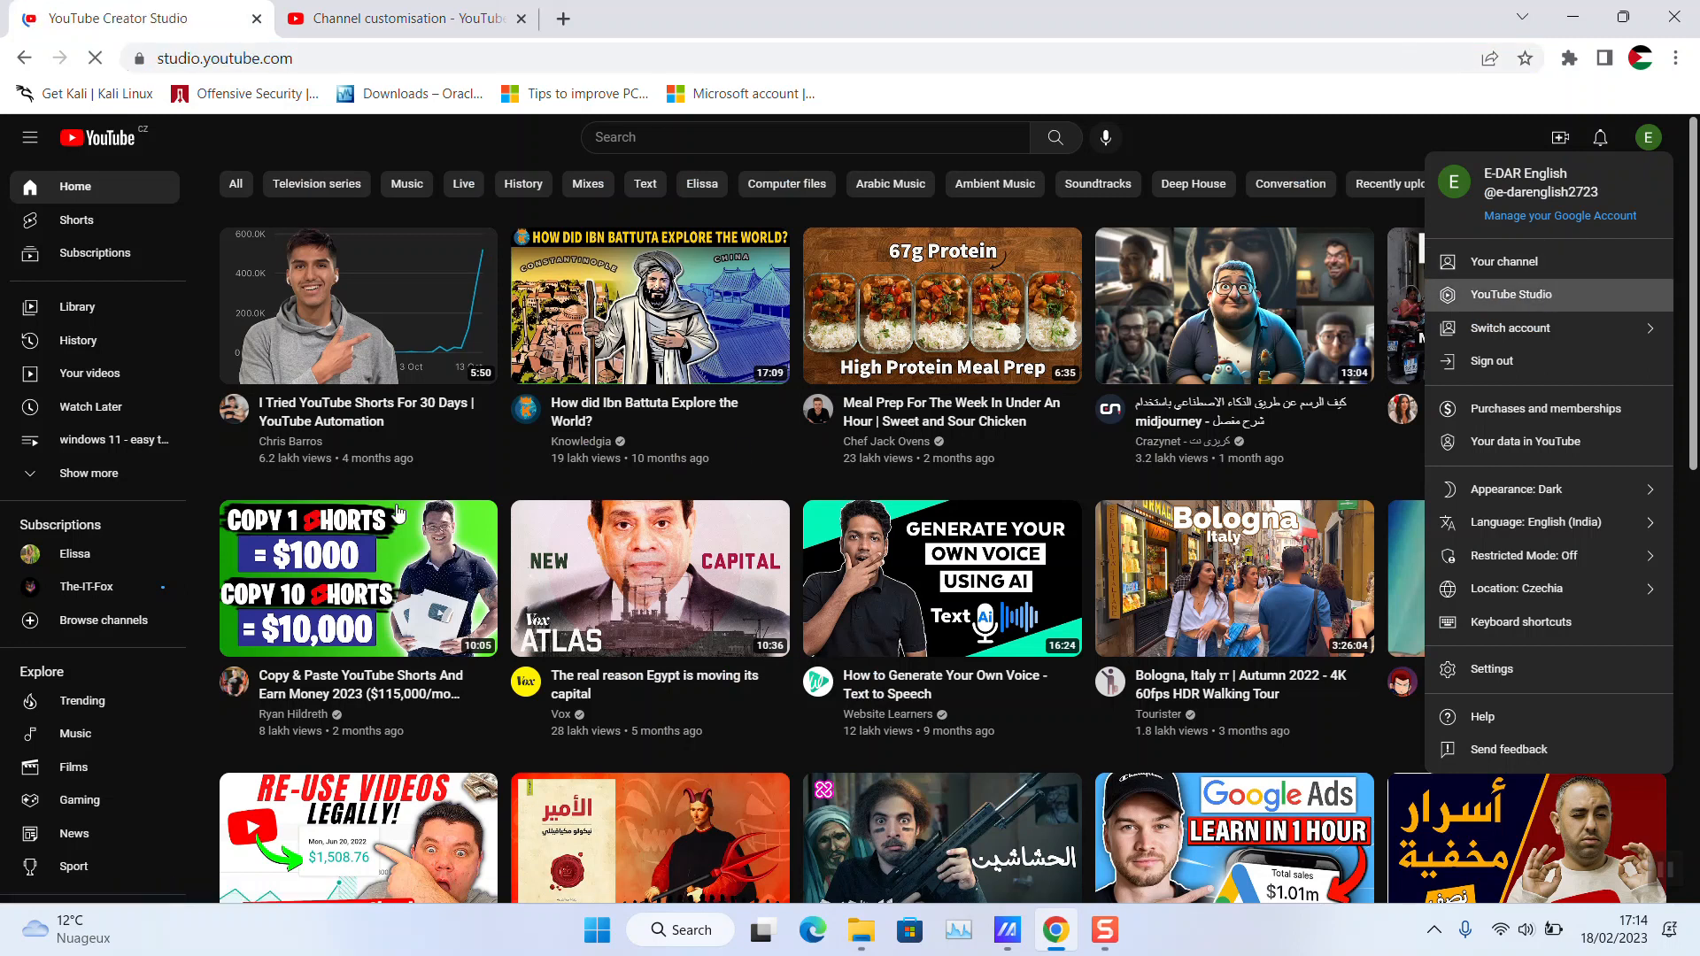
click(1511, 294)
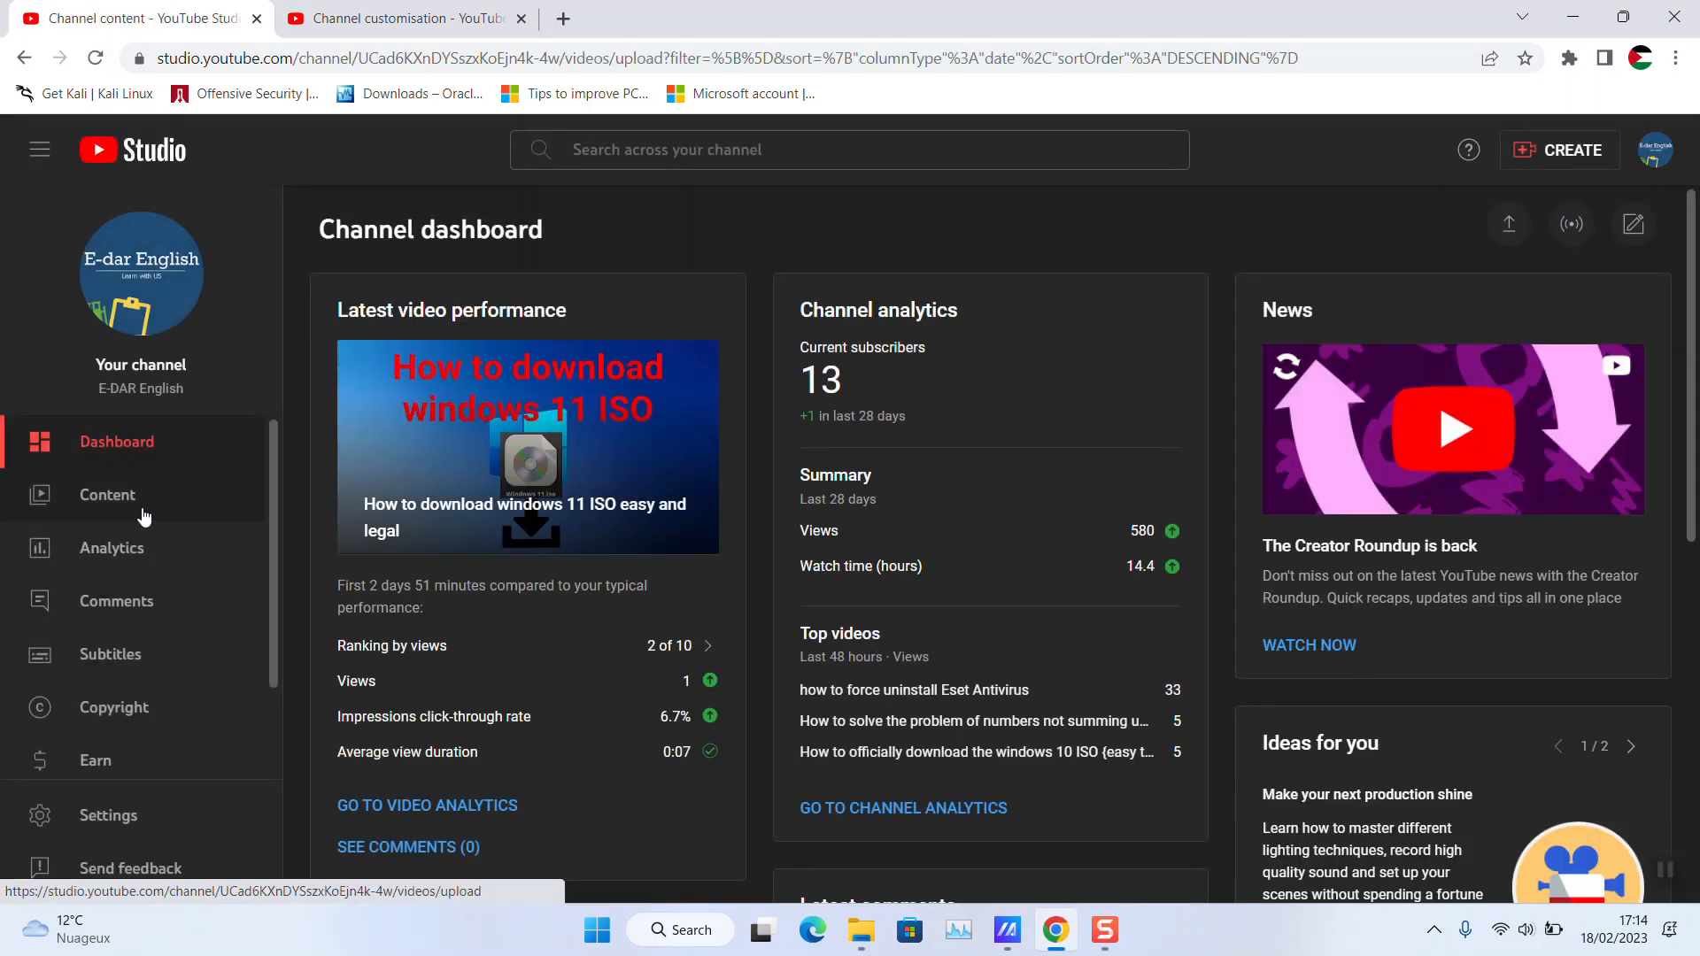
List the channel's uploaded videos in Studio Content to find the Windows 11 ISO video
click(106, 496)
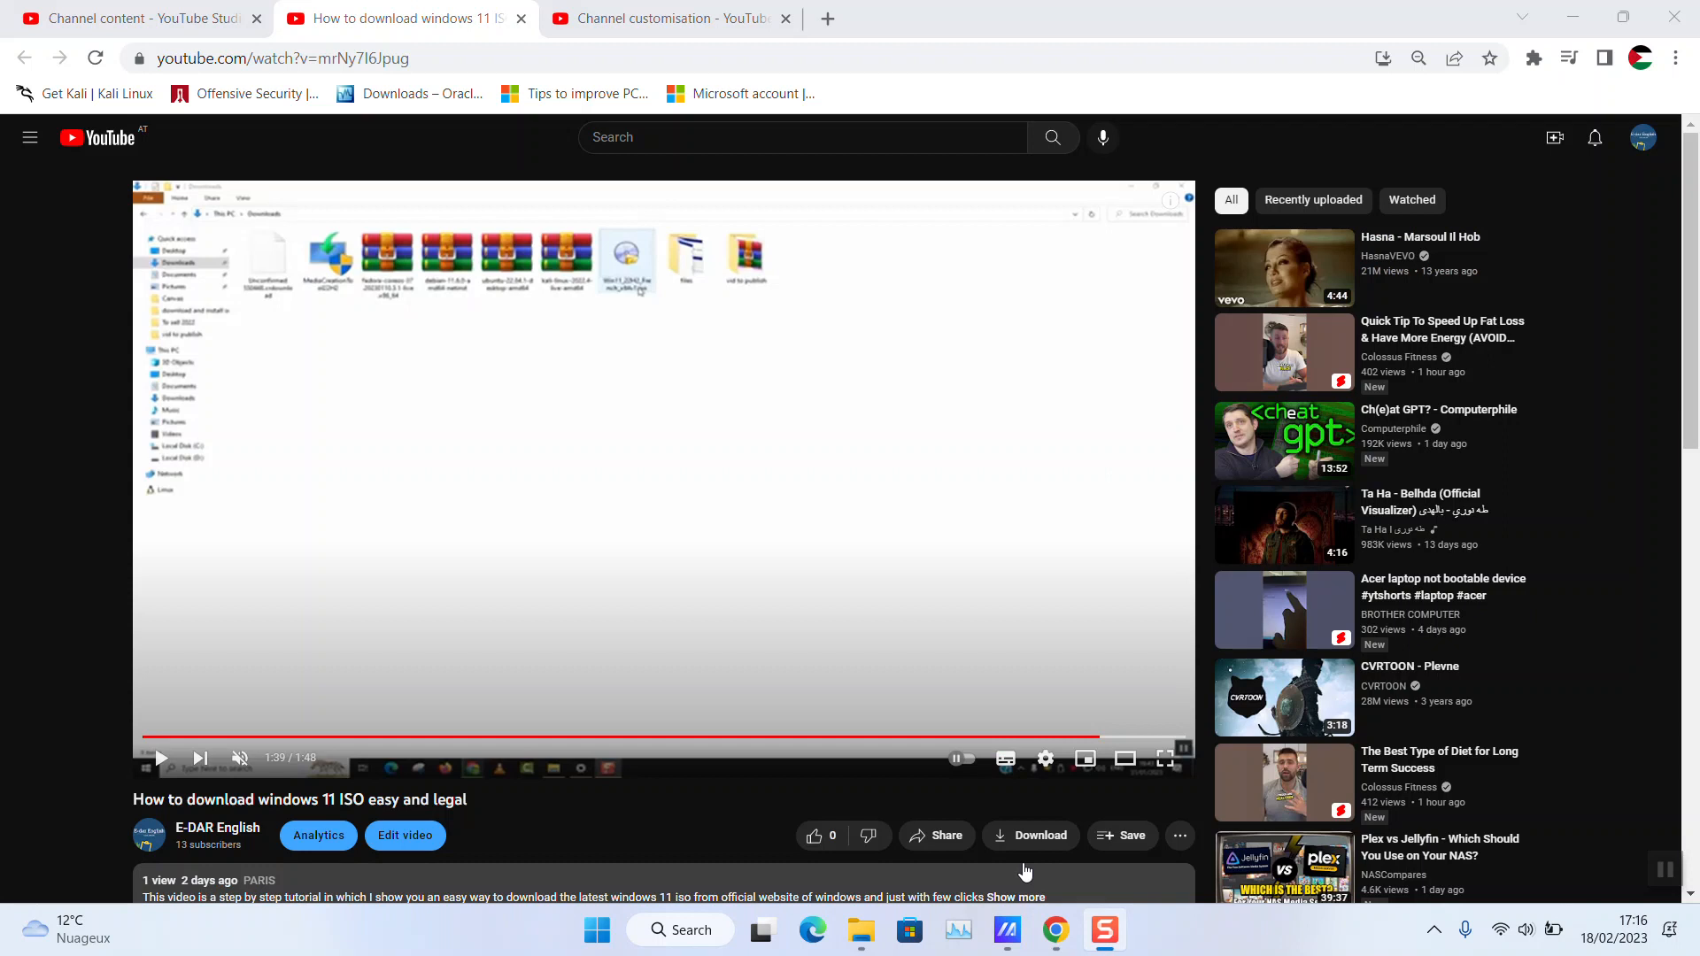
mouse_move(861, 770)
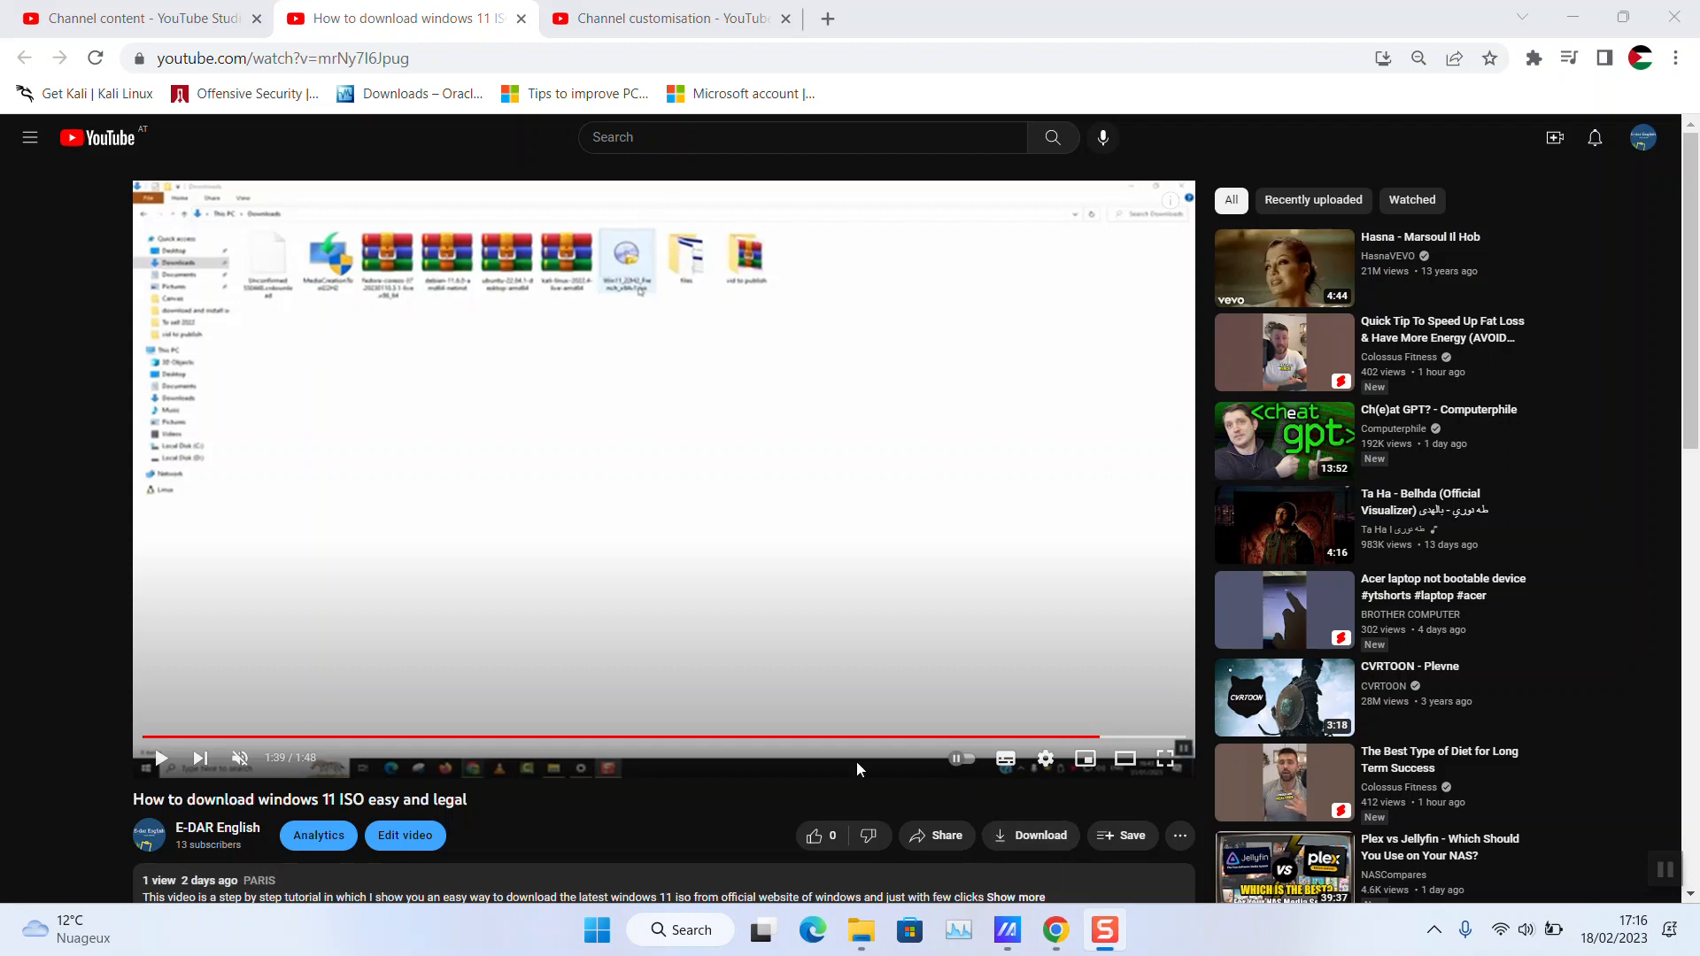
mouse_move(1463, 712)
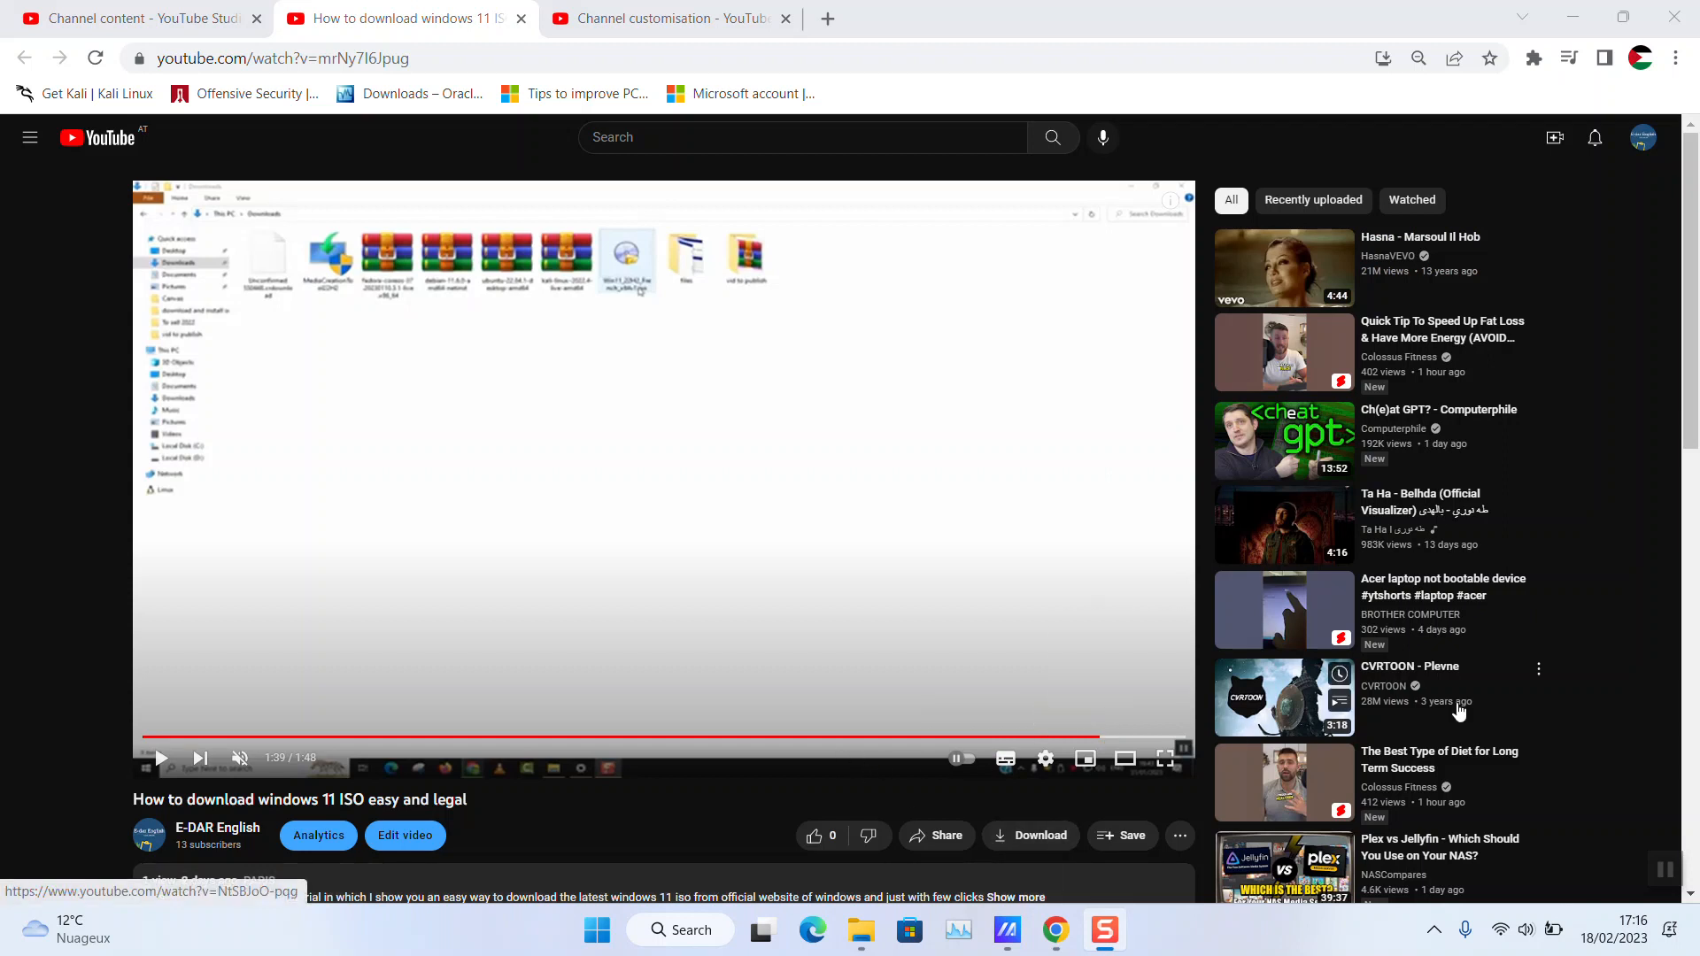